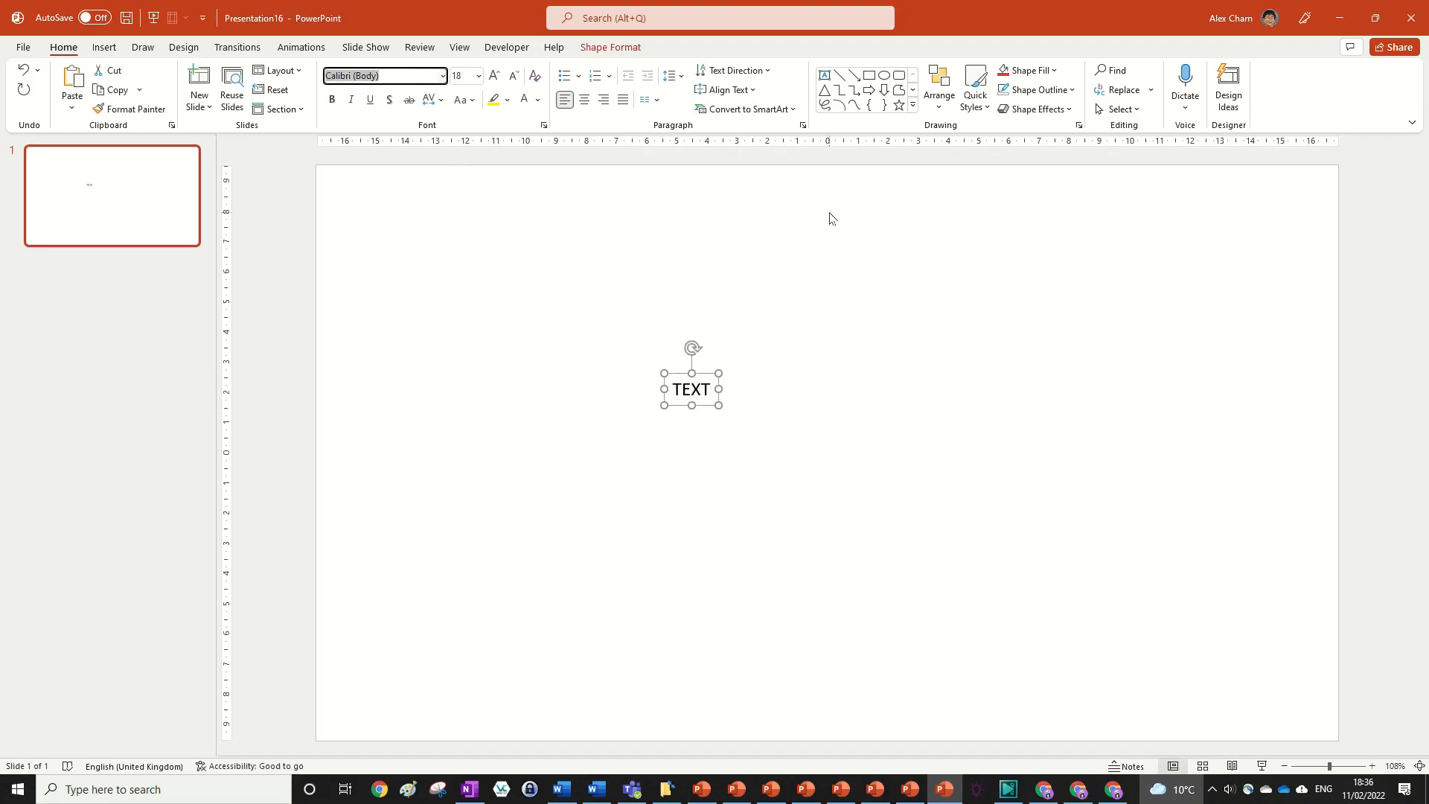
# - Set the word TEXT in bold Poppins and enlarge it to 344 pt so it fills the slide
pyautogui.write('Poppins')
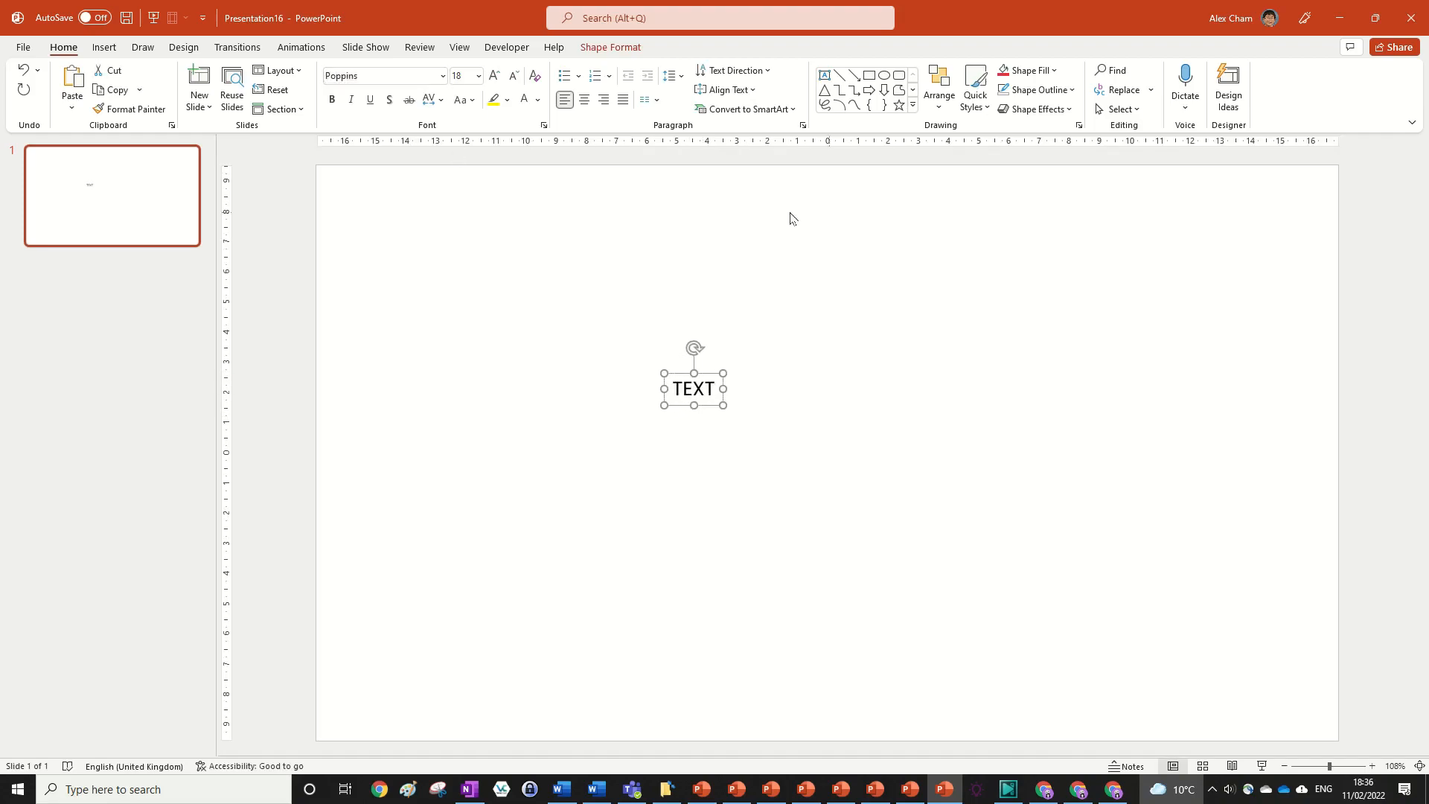
pyautogui.click(494, 76)
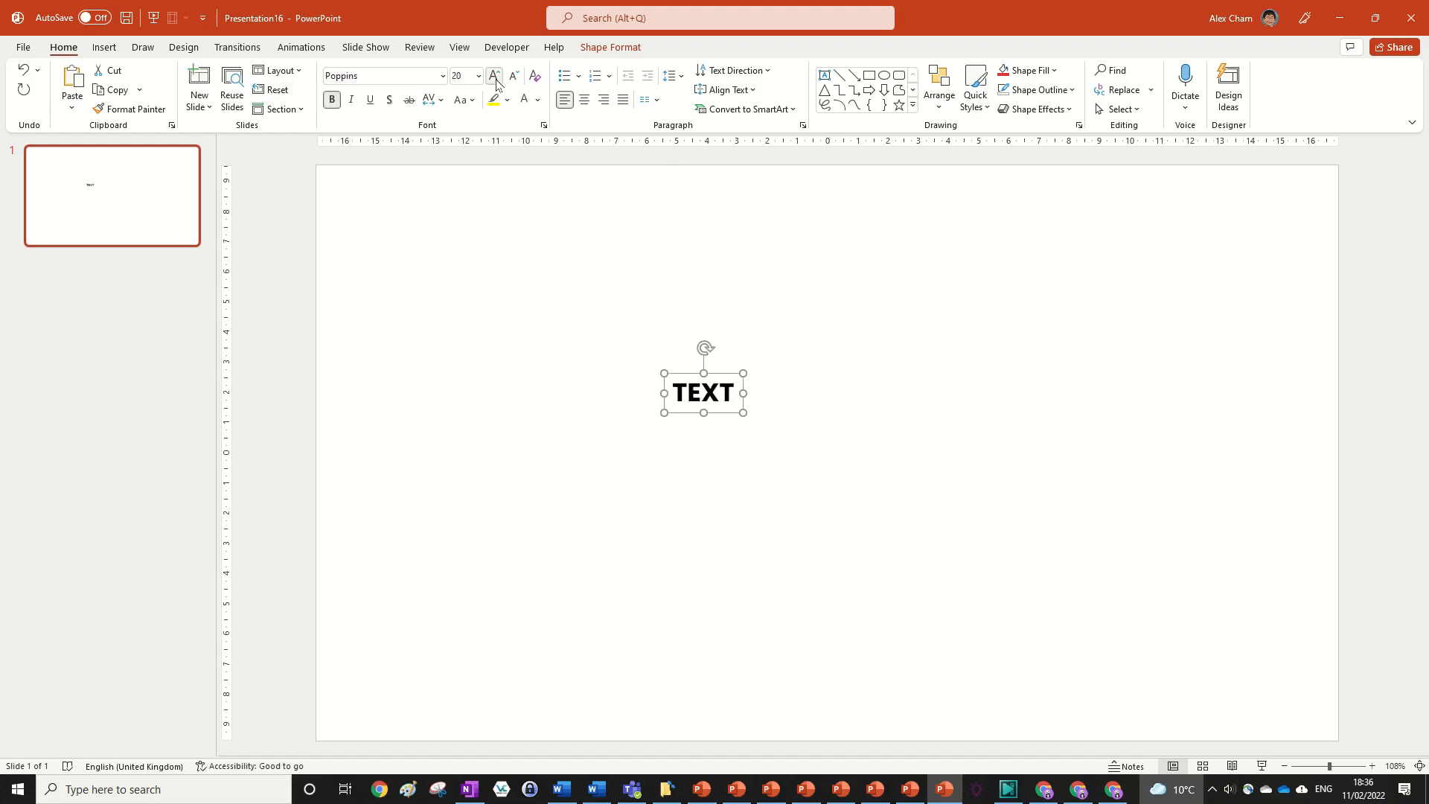
pyautogui.click(493, 76)
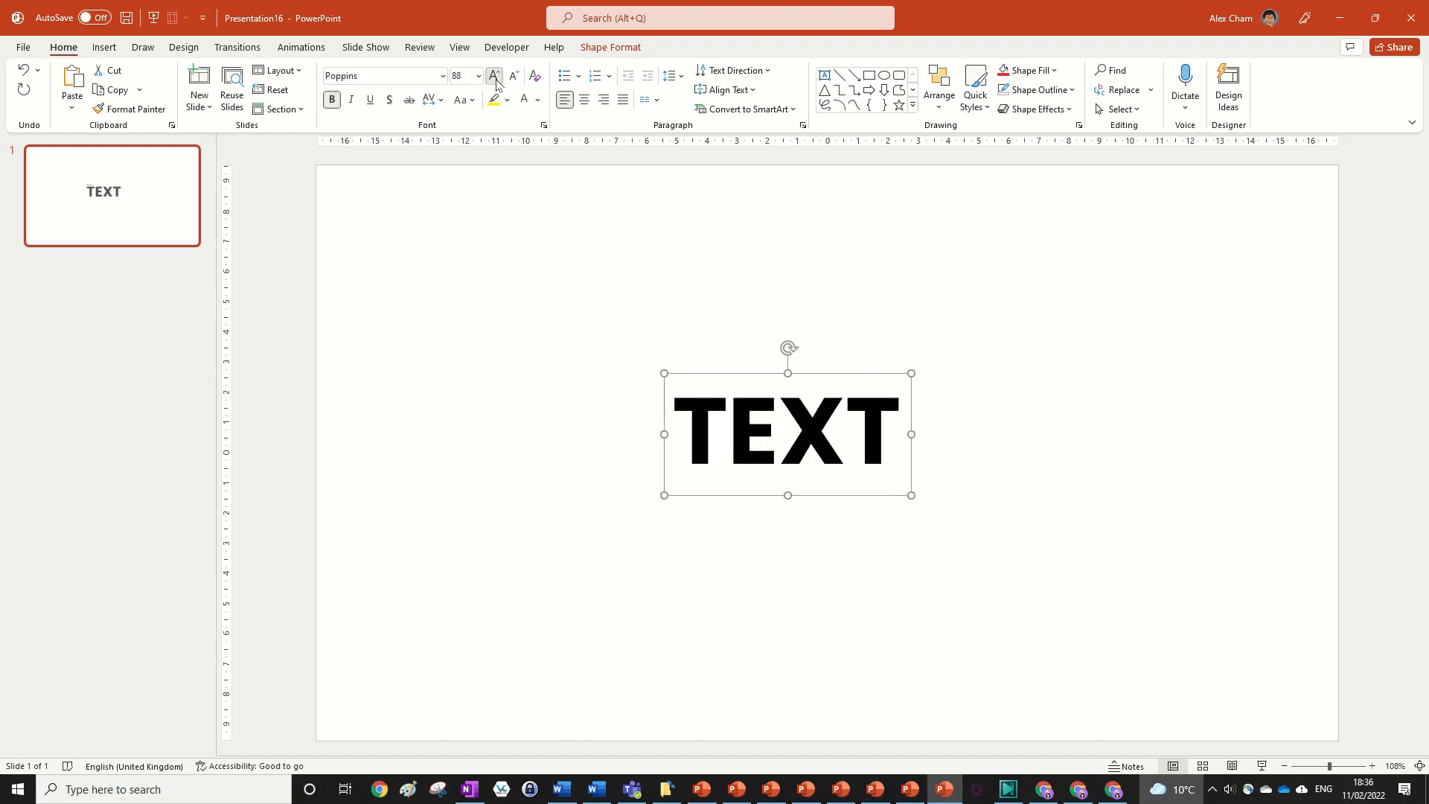
pyautogui.click(494, 76)
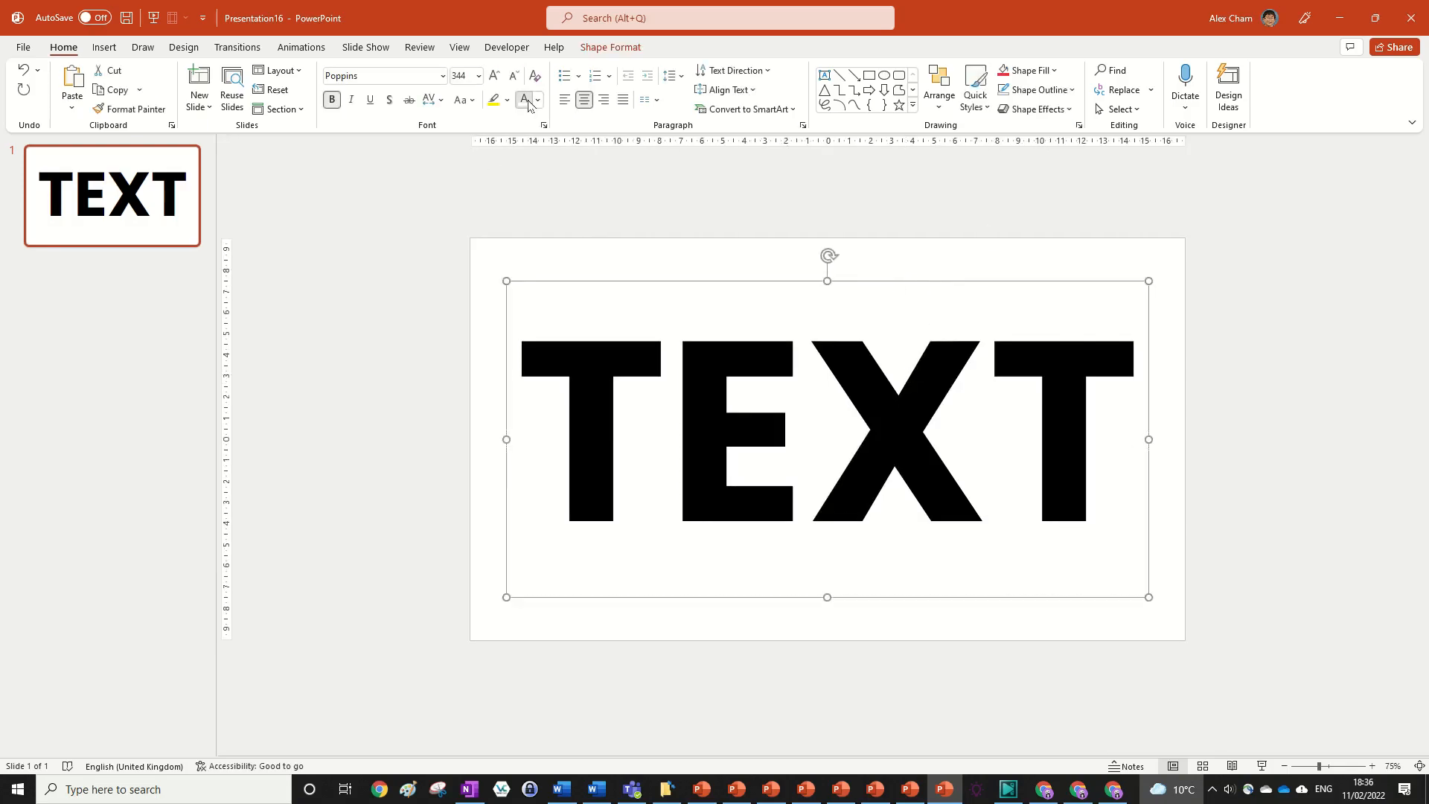
# - Colour the word TEXT white and set the slide background to a solid black fill
pyautogui.click(183, 46)
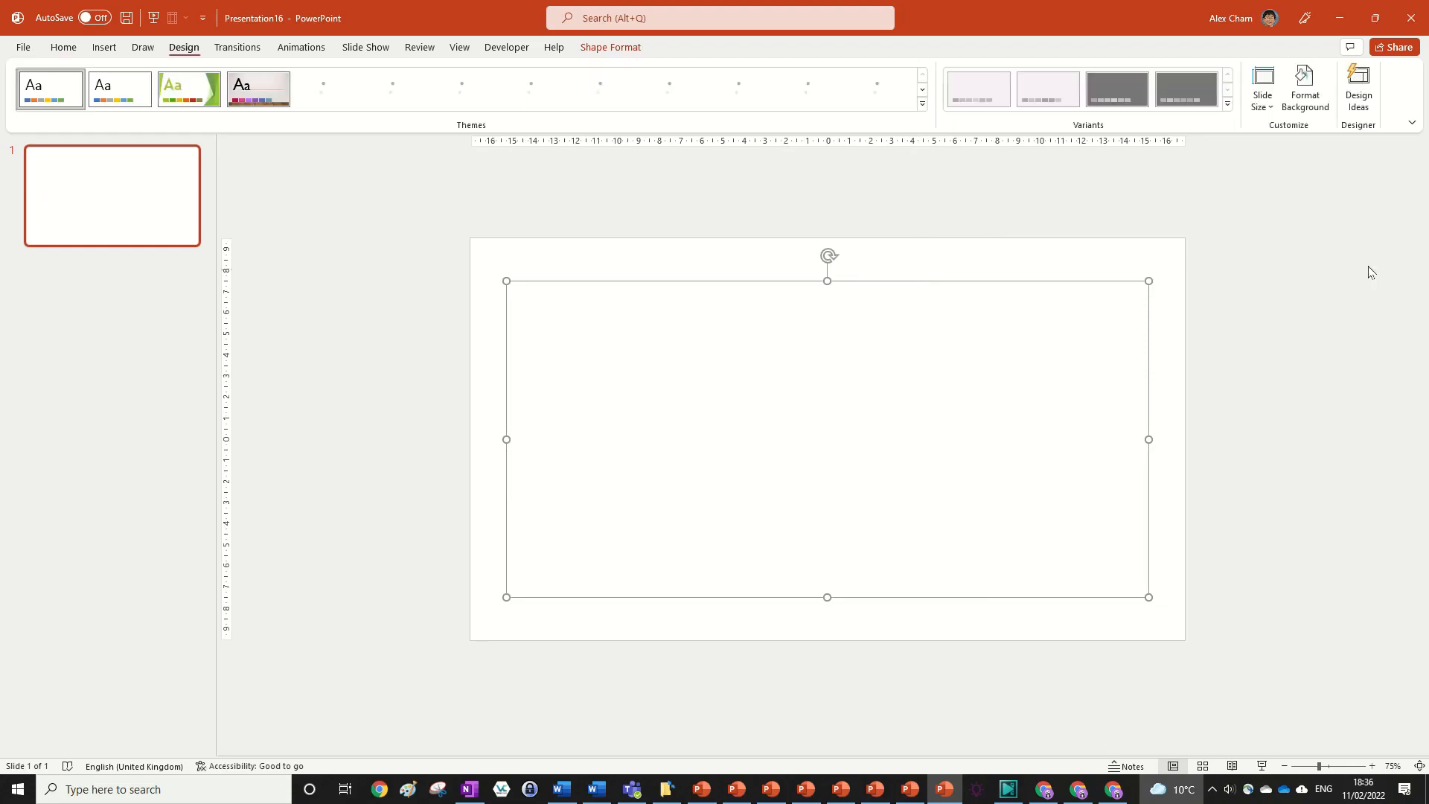
pyautogui.click(1304, 89)
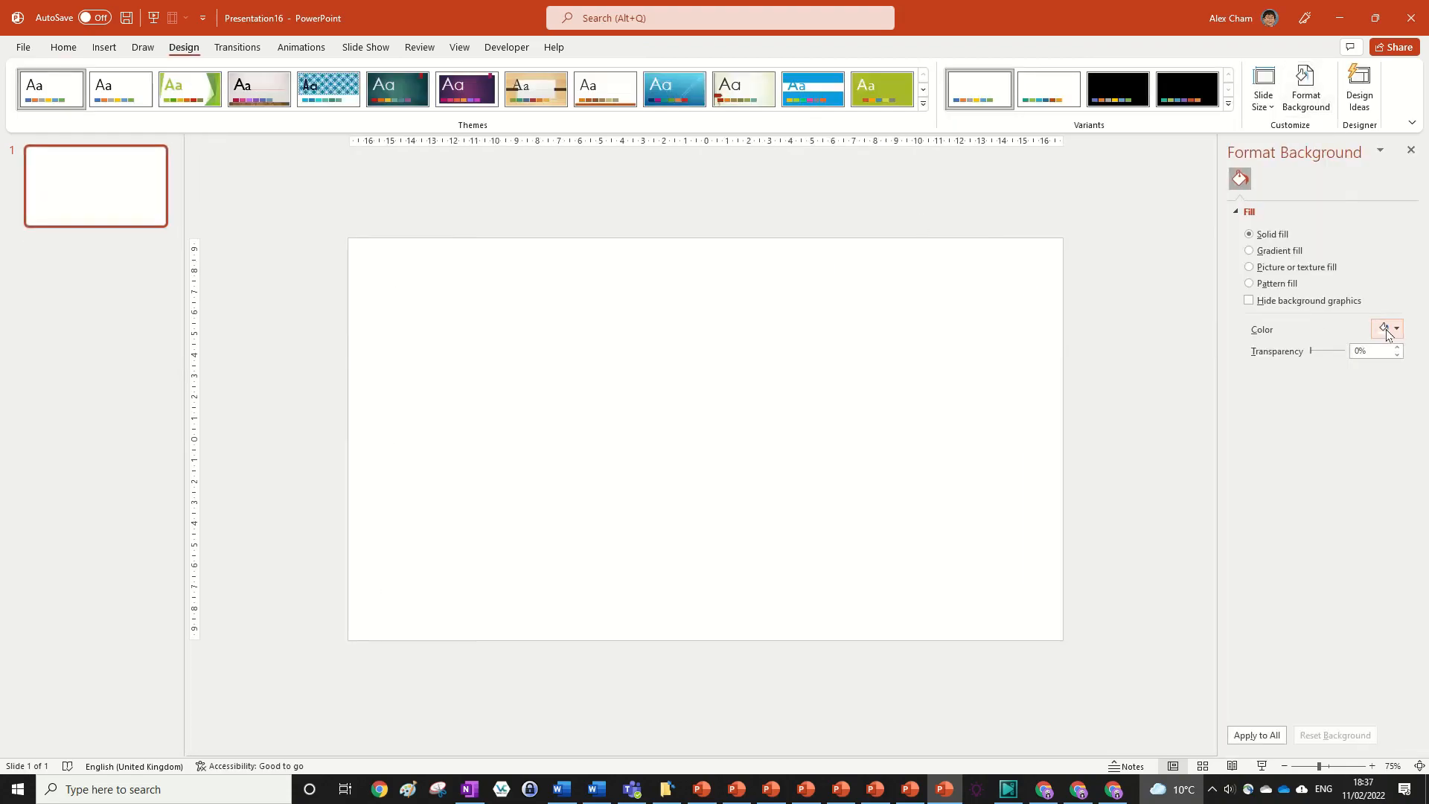
pyautogui.click(1382, 329)
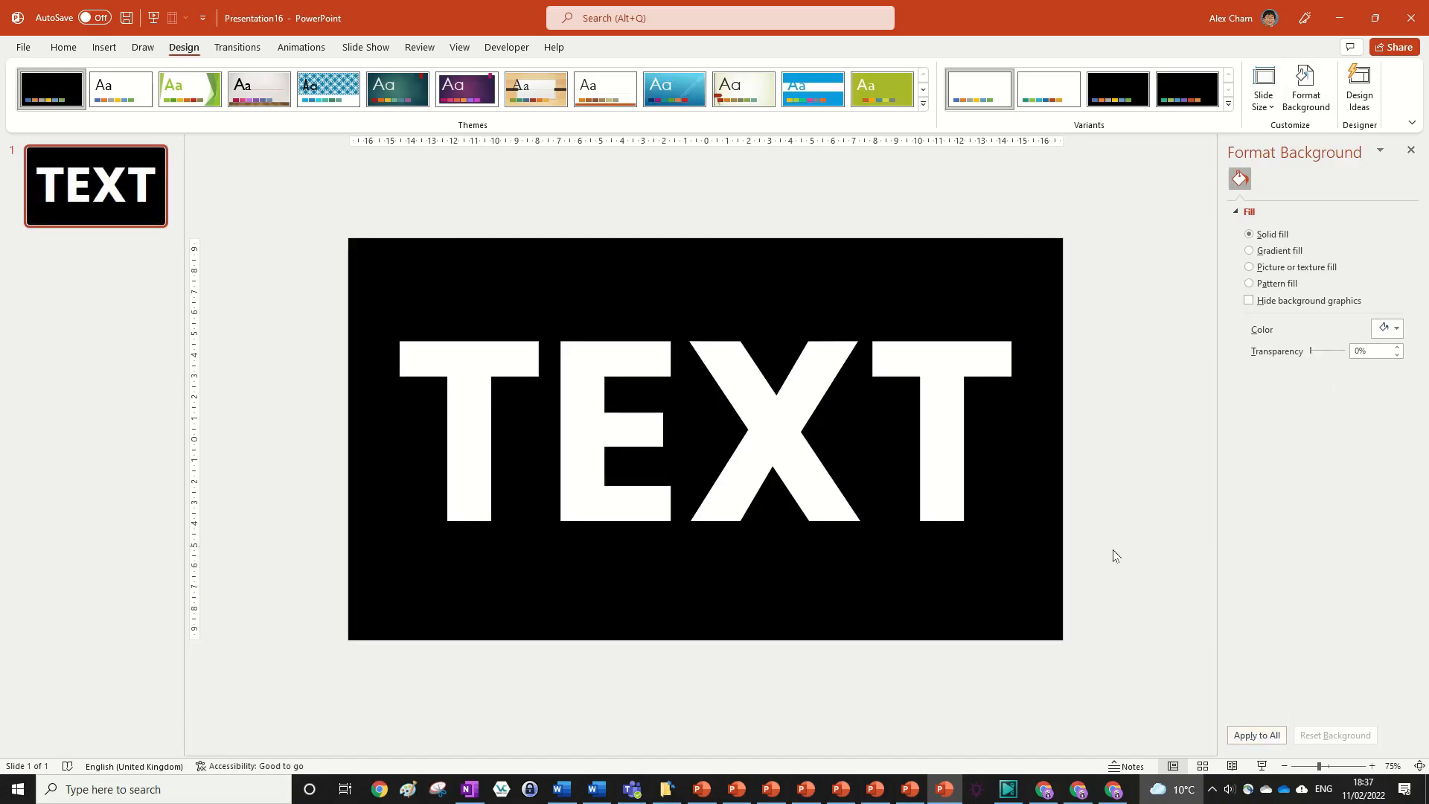
pyautogui.click(63, 48)
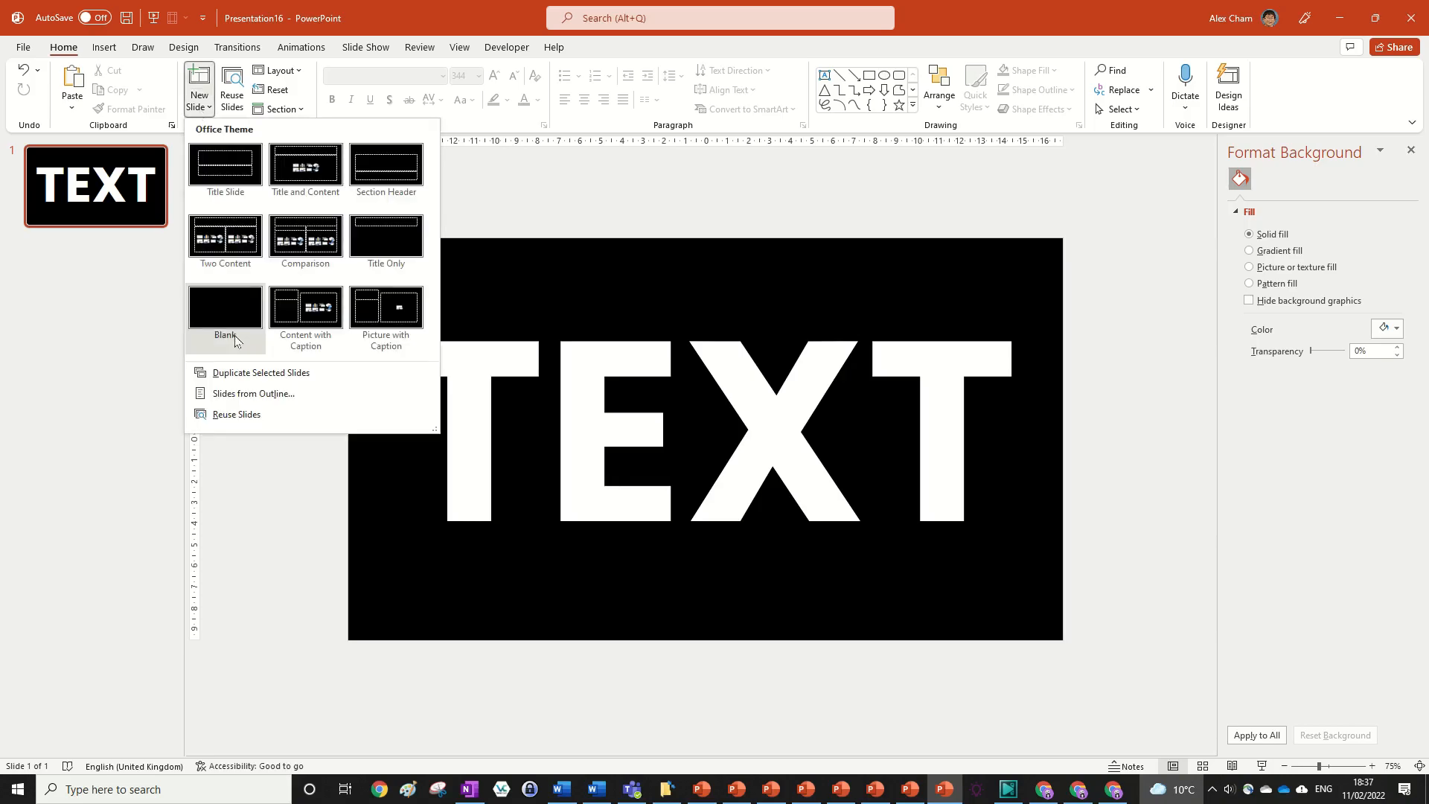
# - Insert a blank black slide as slide 1, then return to the TEXT slide
pyautogui.click(225, 311)
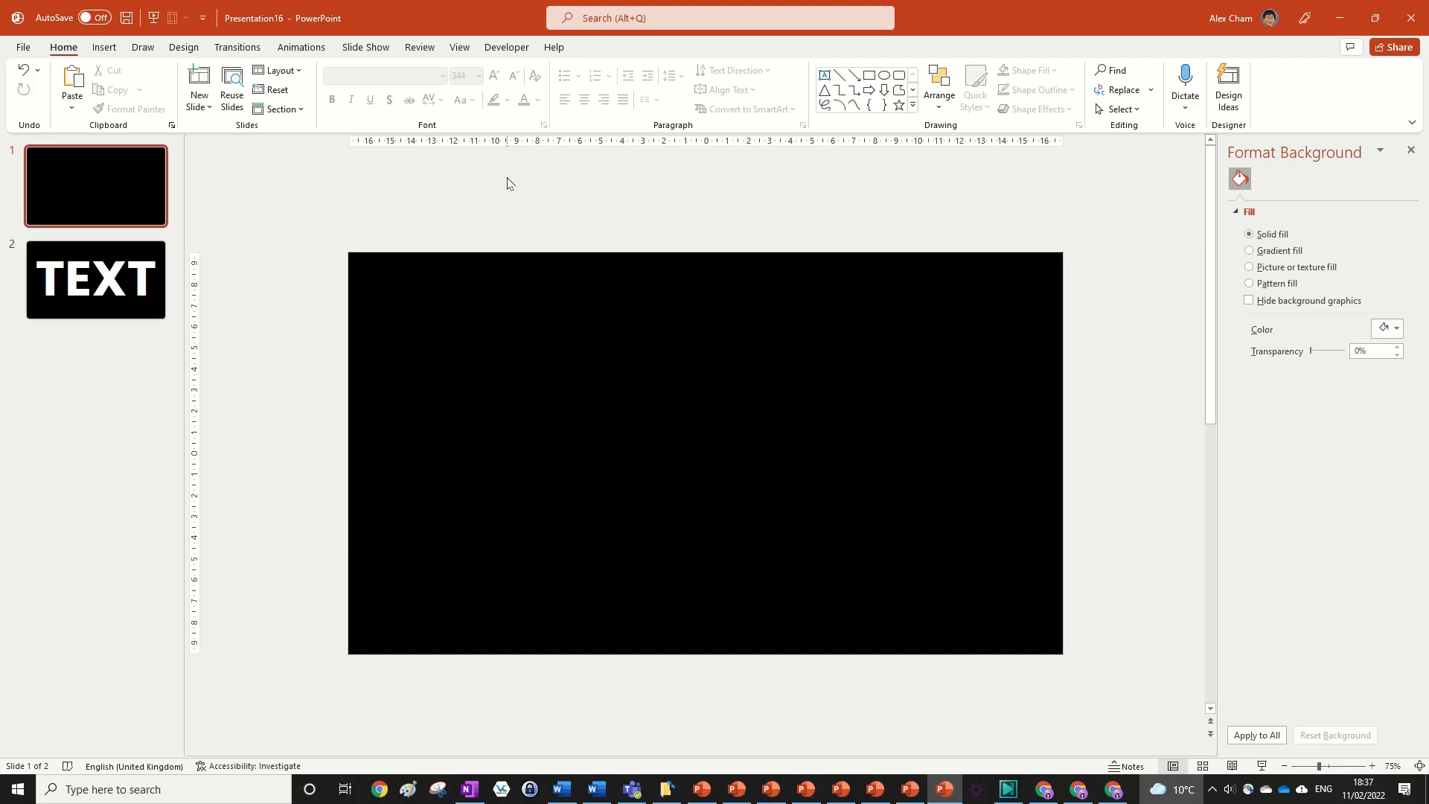
pyautogui.click(95, 280)
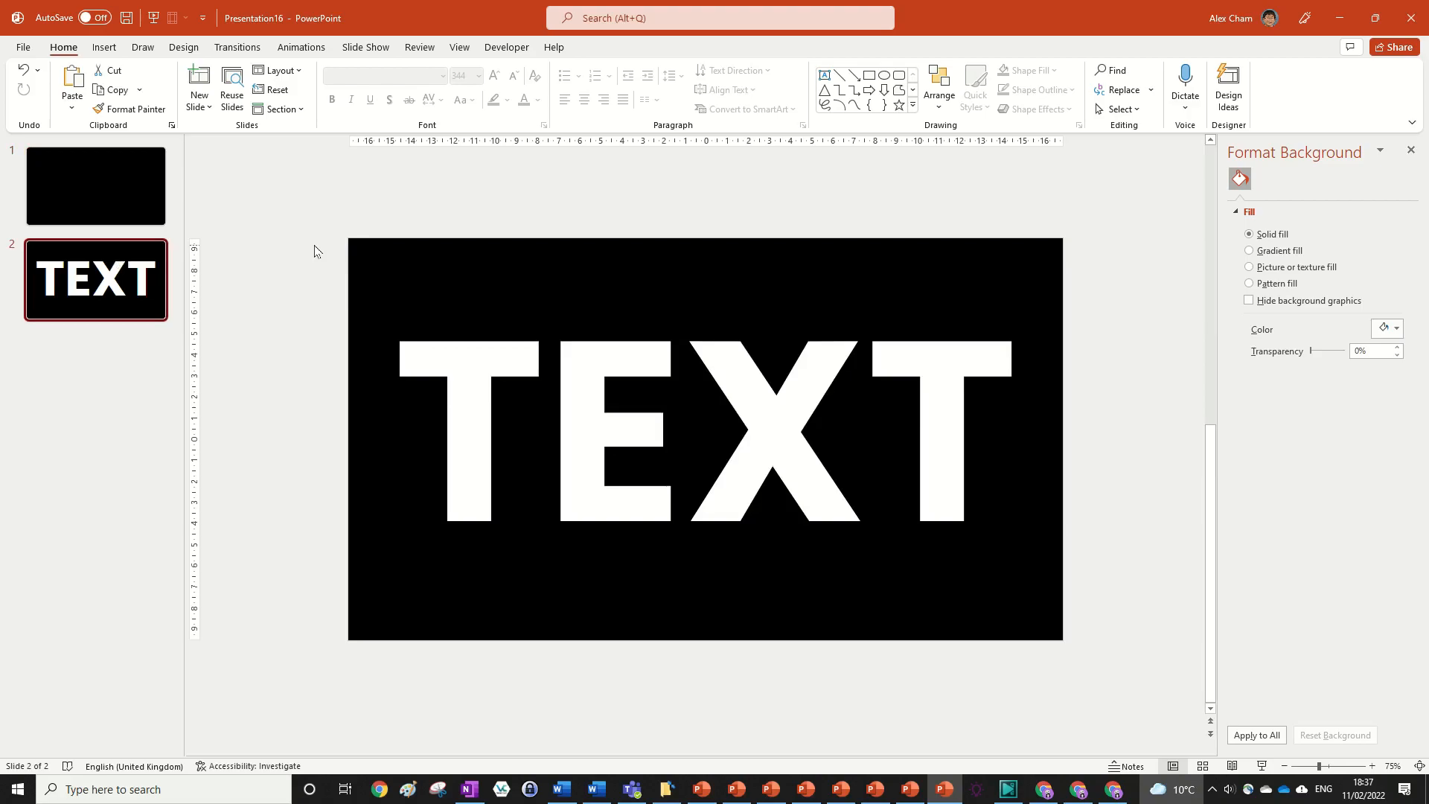
pyautogui.moveTo(270, 250)
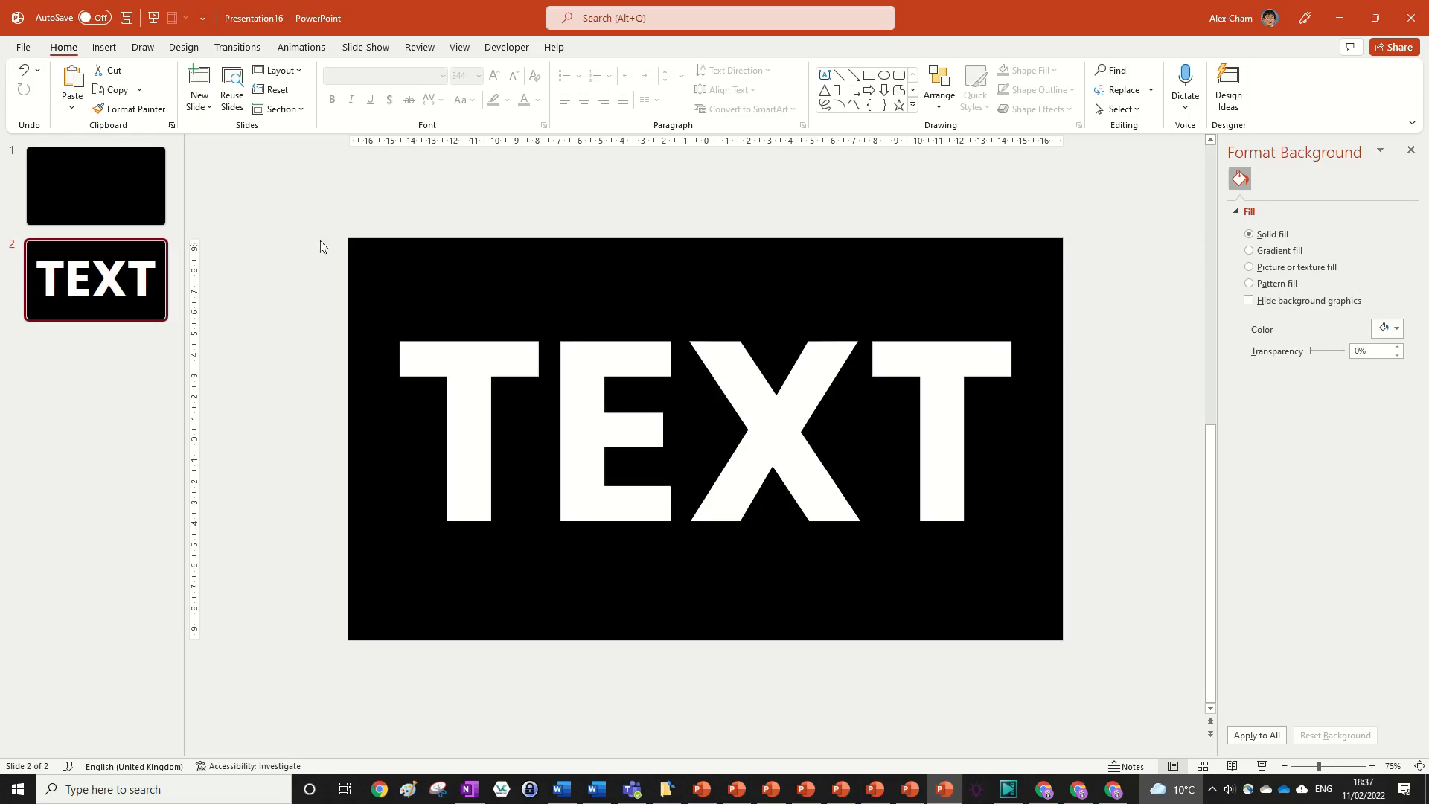
pyautogui.moveTo(314, 161)
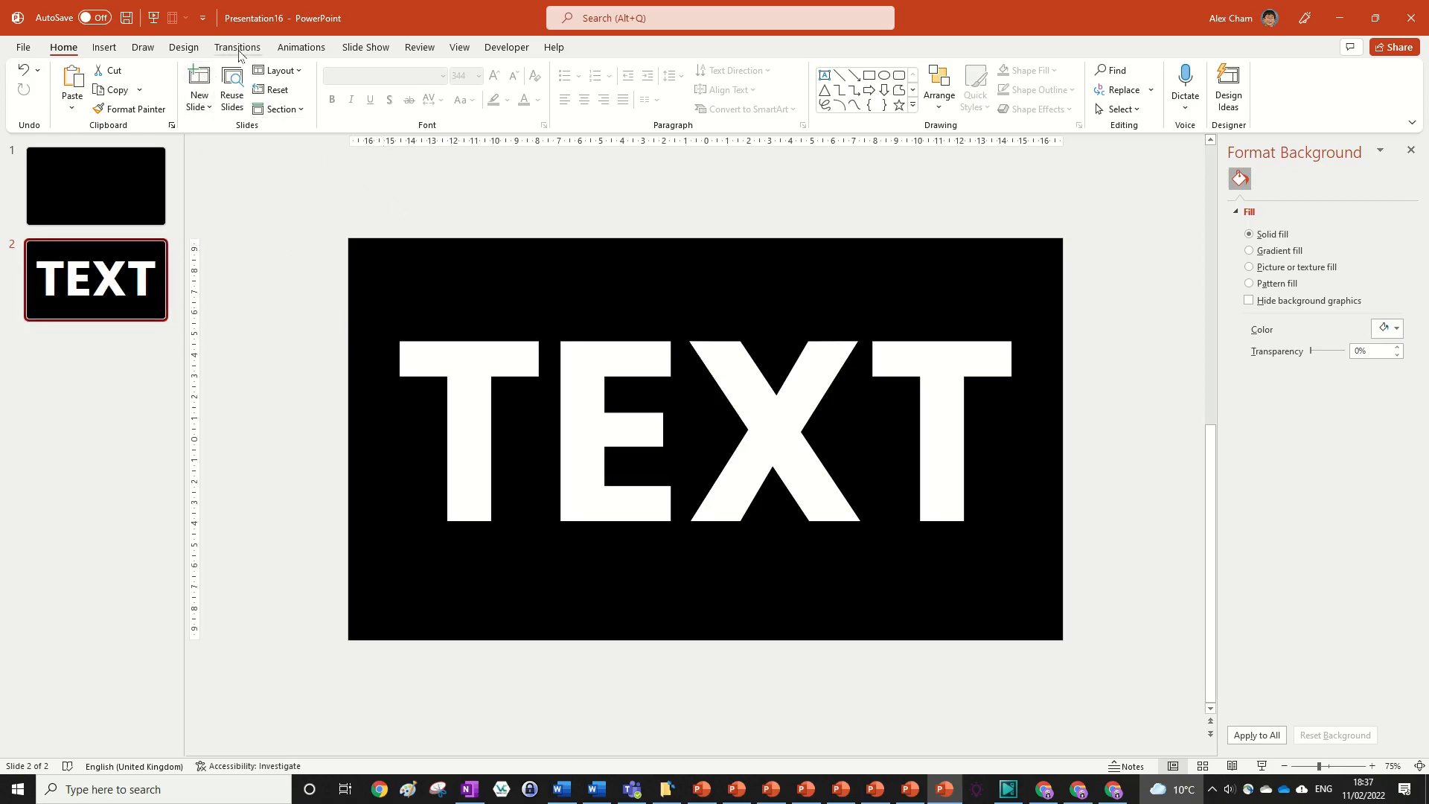
# - Apply a Shred transition of 03.00 duration to the TEXT slide and preview it
pyautogui.click(237, 46)
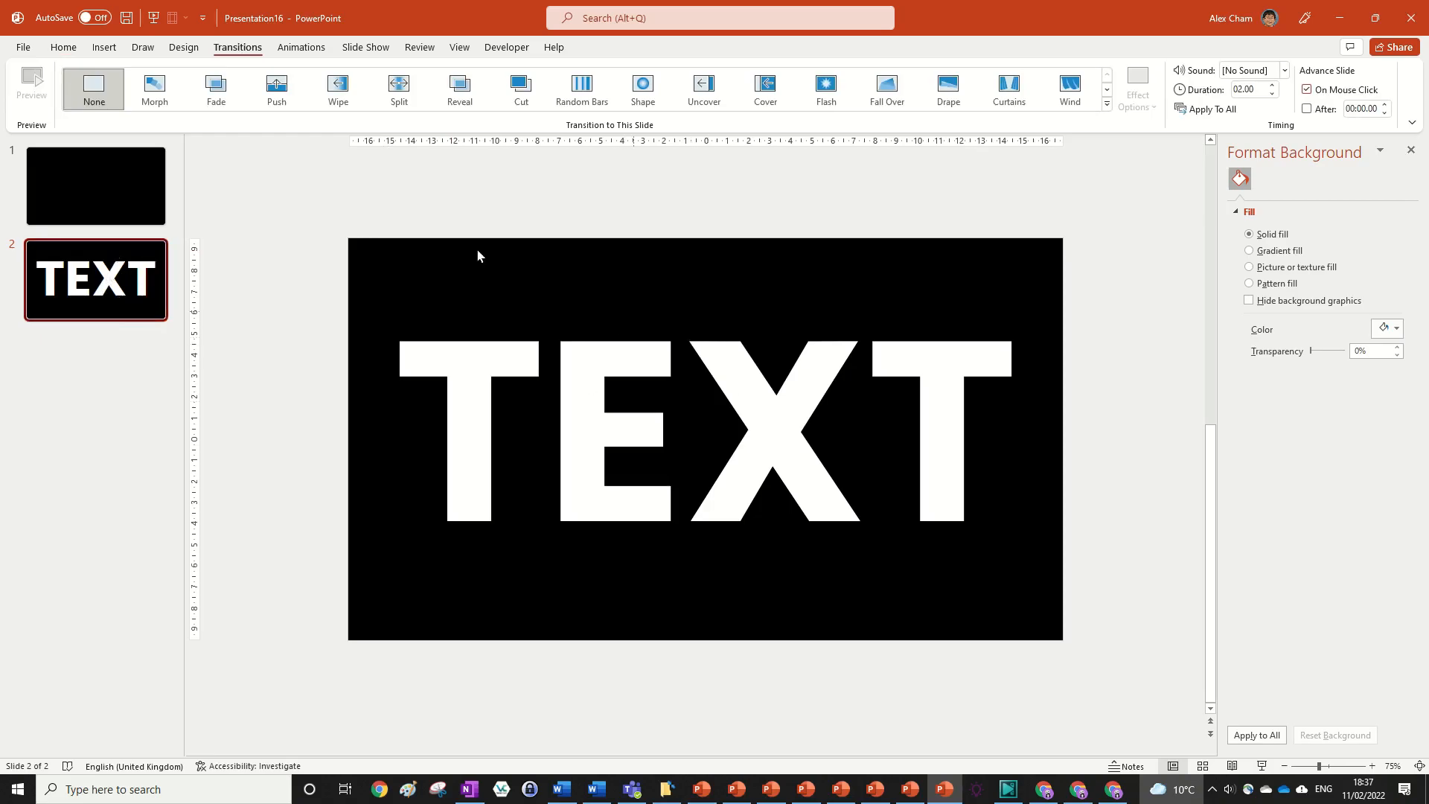
pyautogui.click(1106, 108)
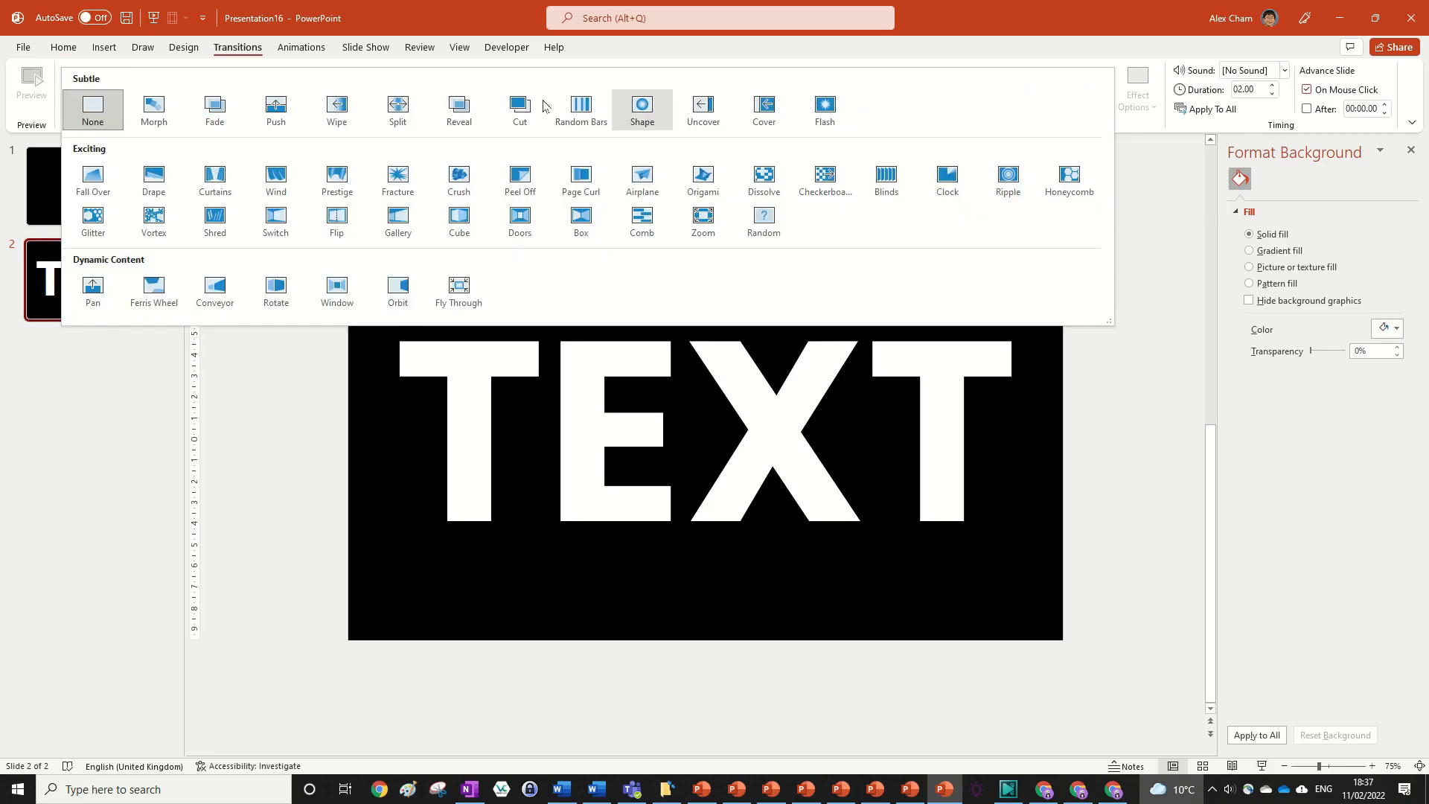
pyautogui.moveTo(887, 220)
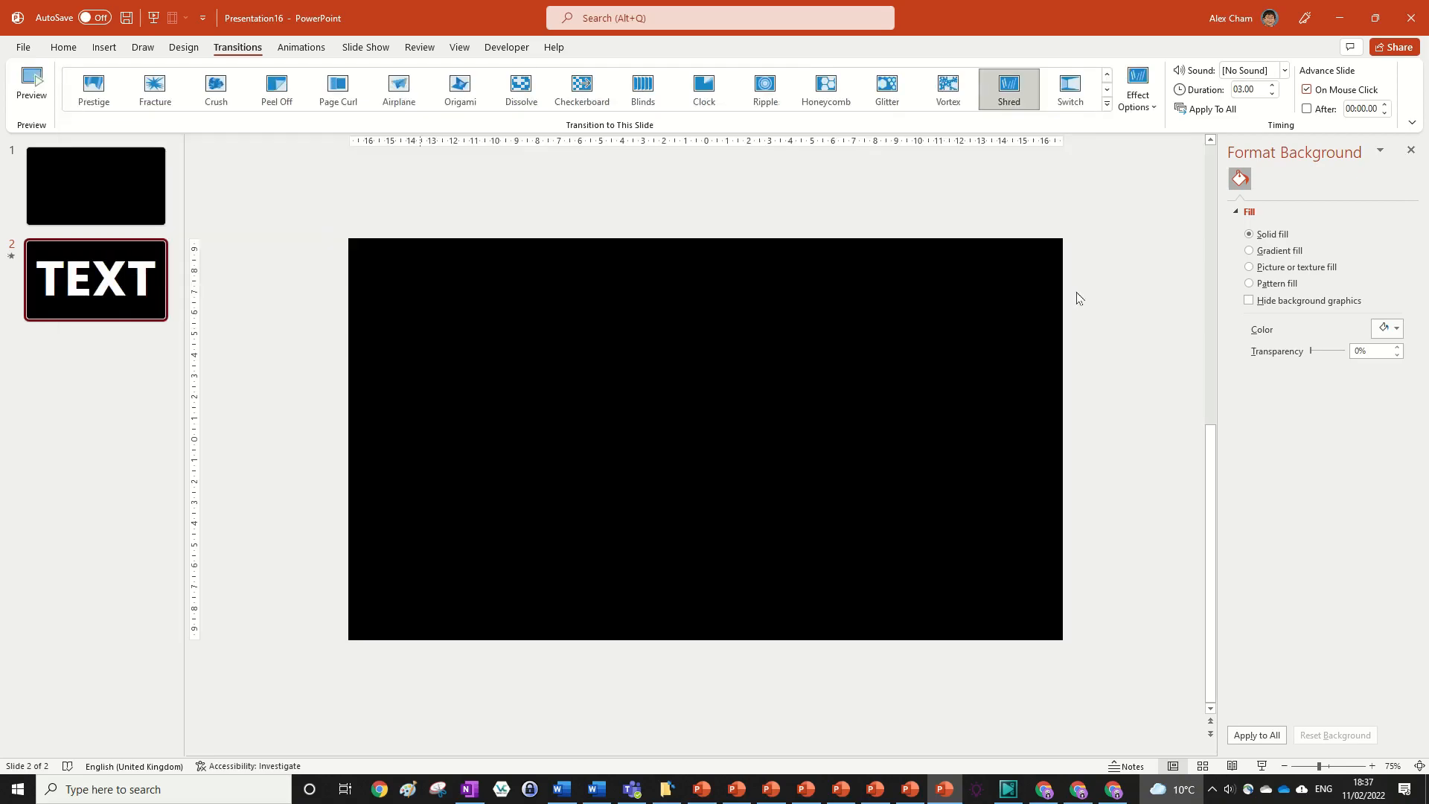
pyautogui.click(31, 82)
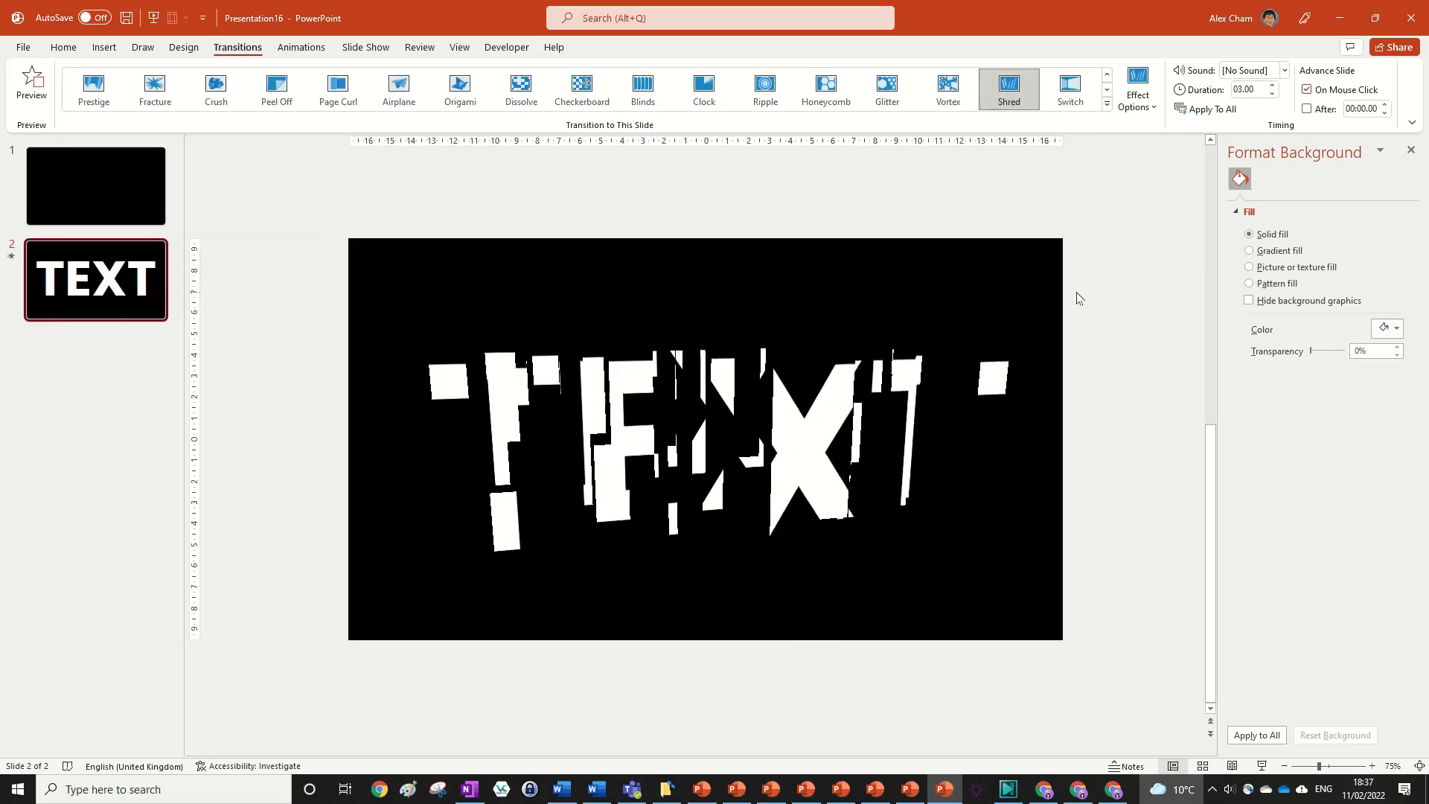
pyautogui.click(363, 48)
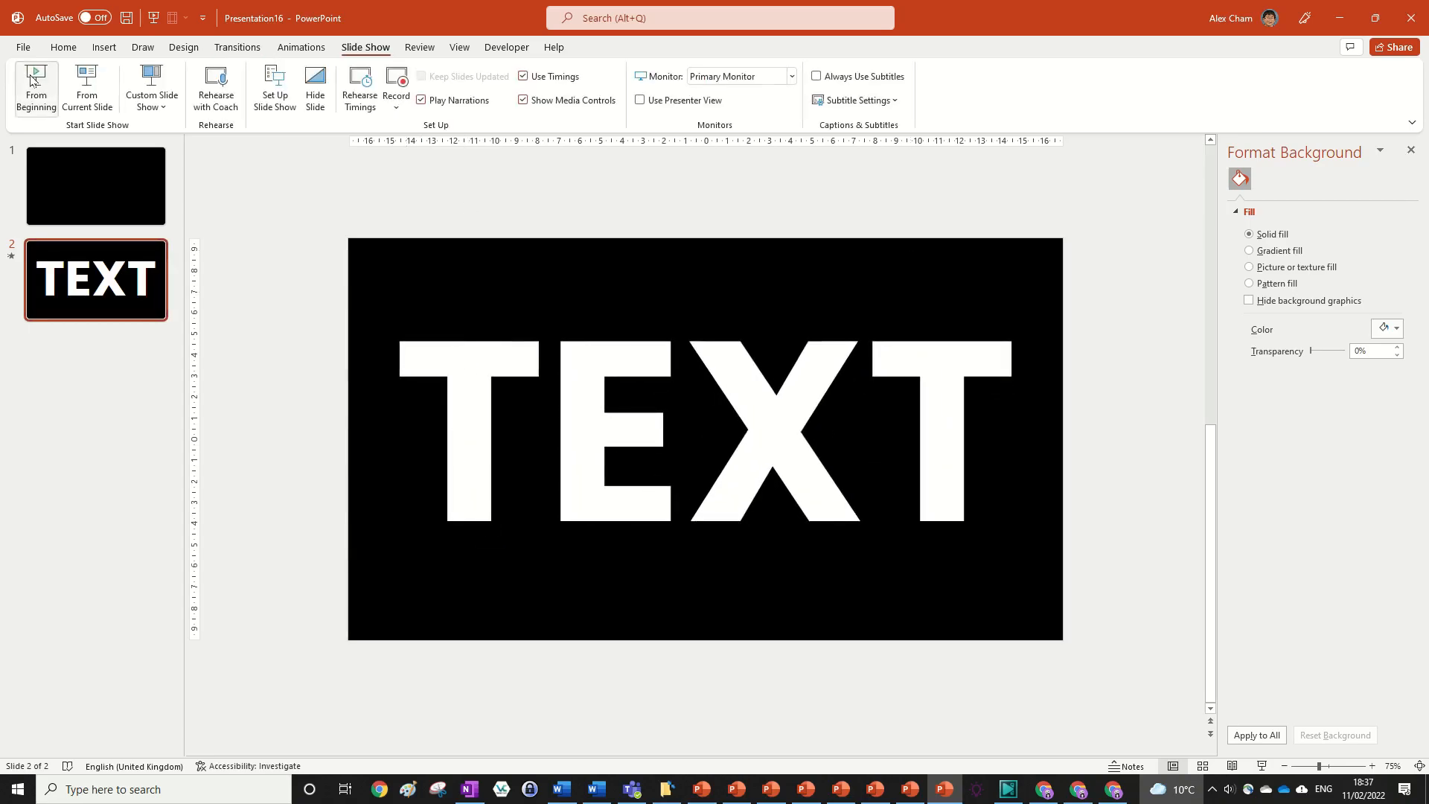
# - Run the slideshow from the beginning to watch TEXT shred in, then end the show
pyautogui.click(95, 186)
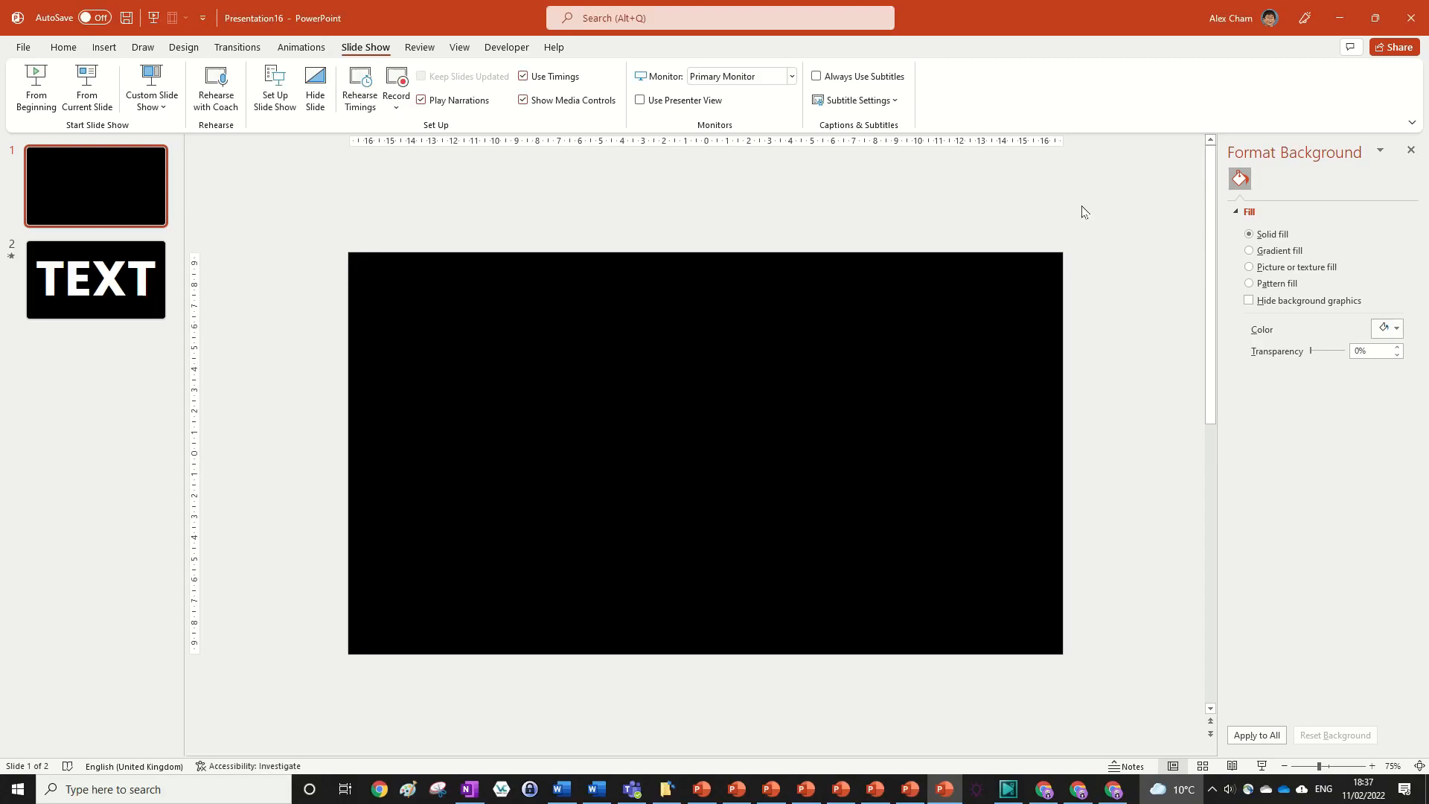
pyautogui.moveTo(1099, 207)
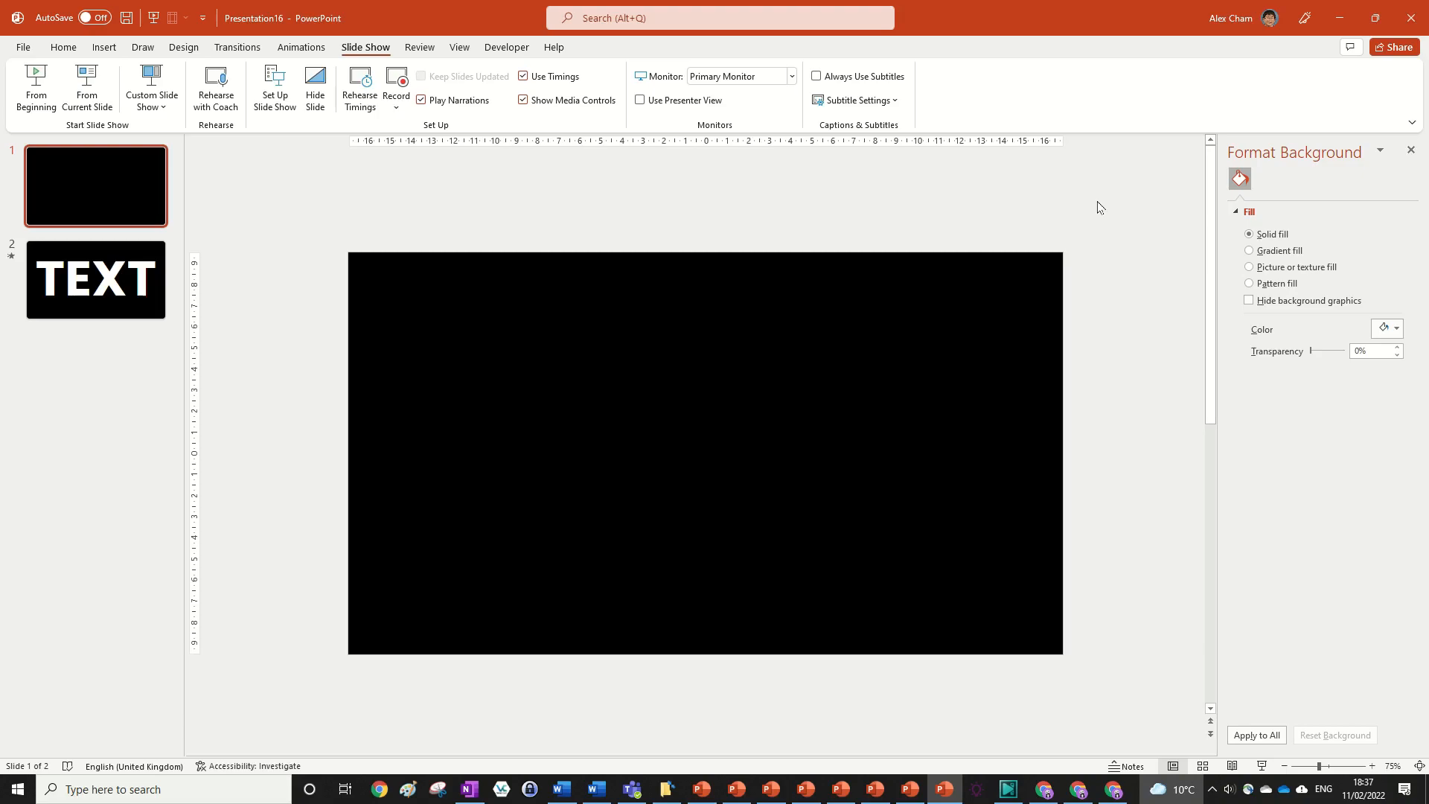
pyautogui.moveTo(1135, 219)
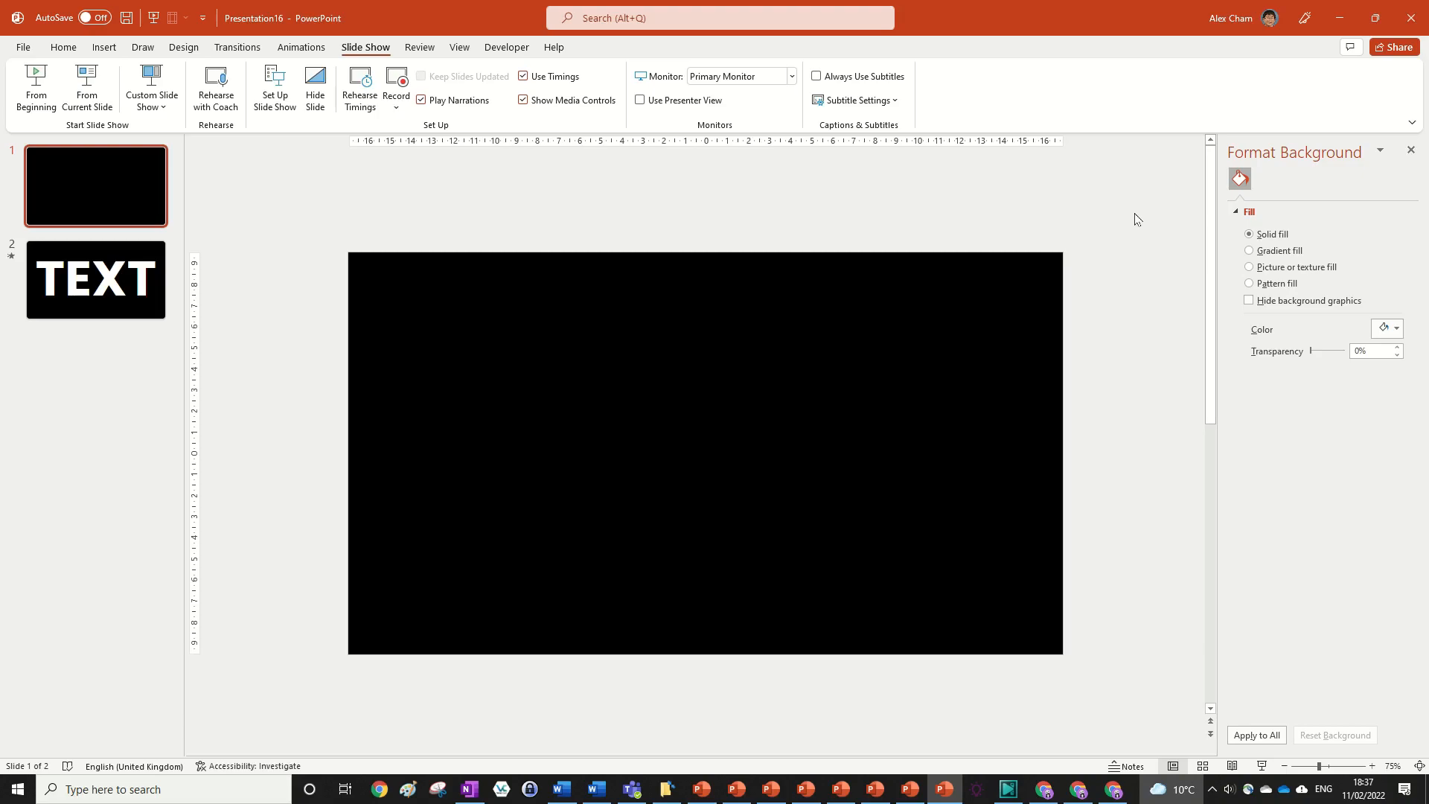